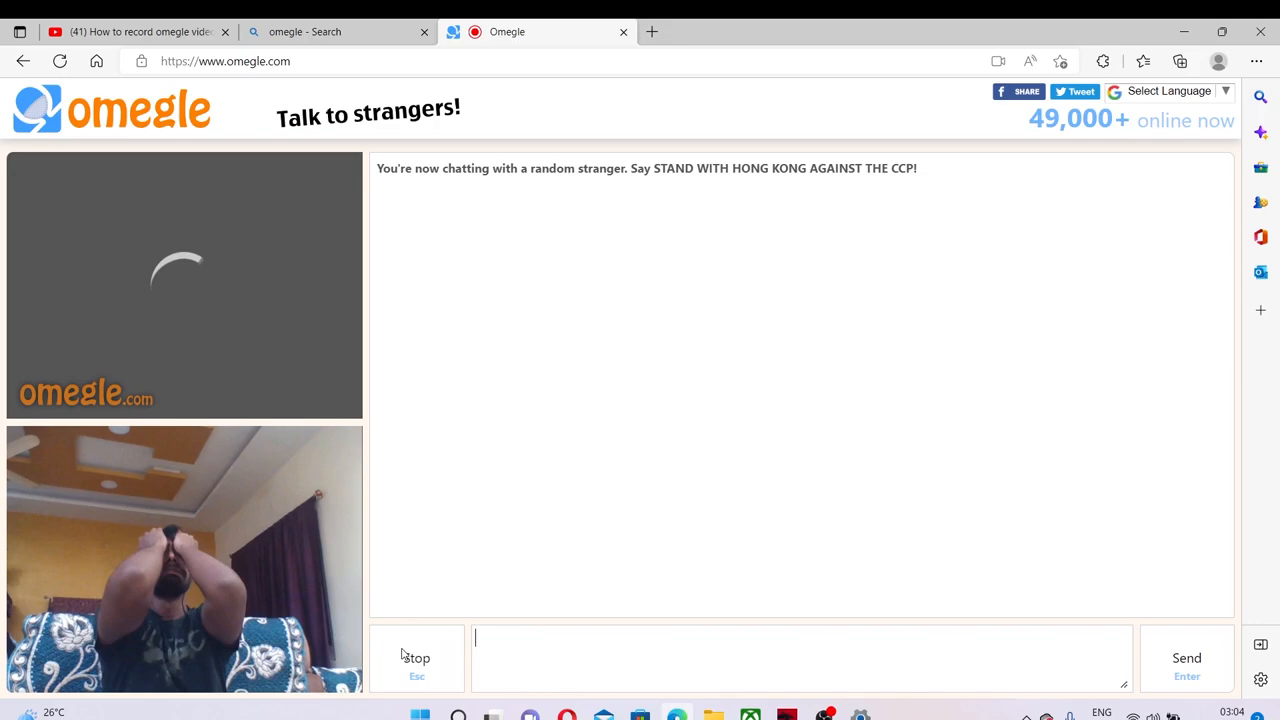
{"action": "mouse_move", "coordinate": [624, 32]}
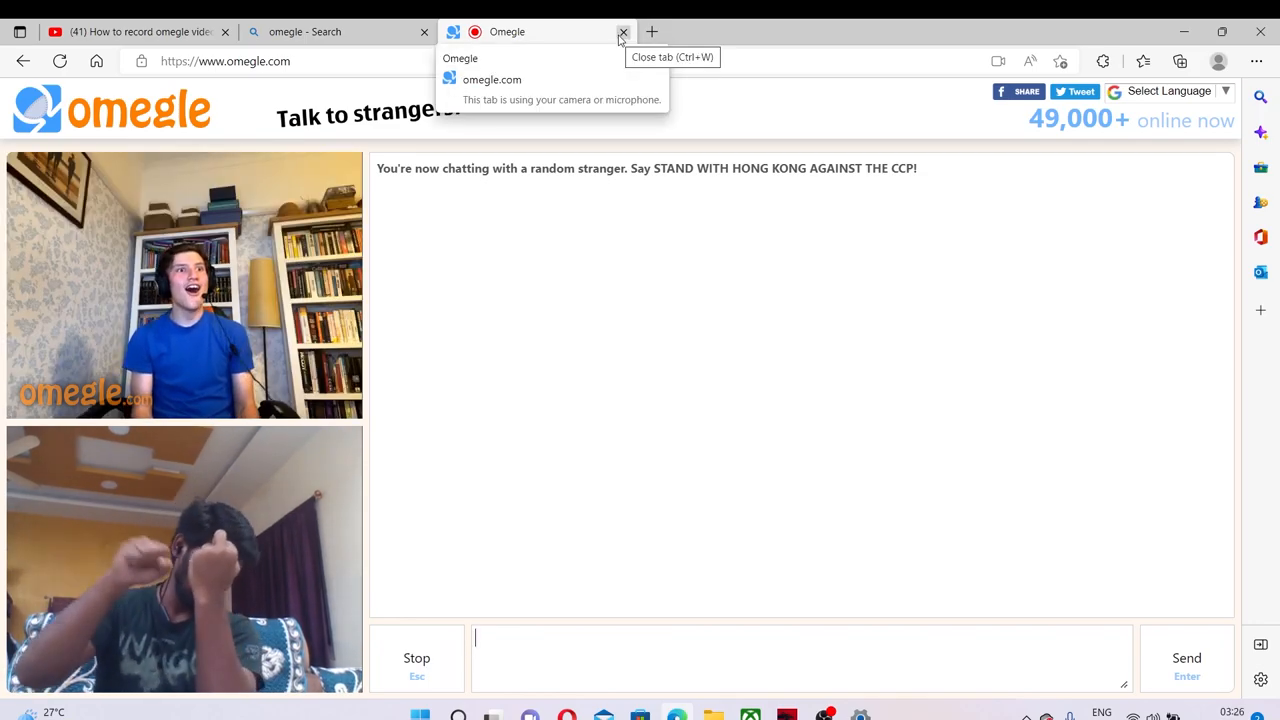